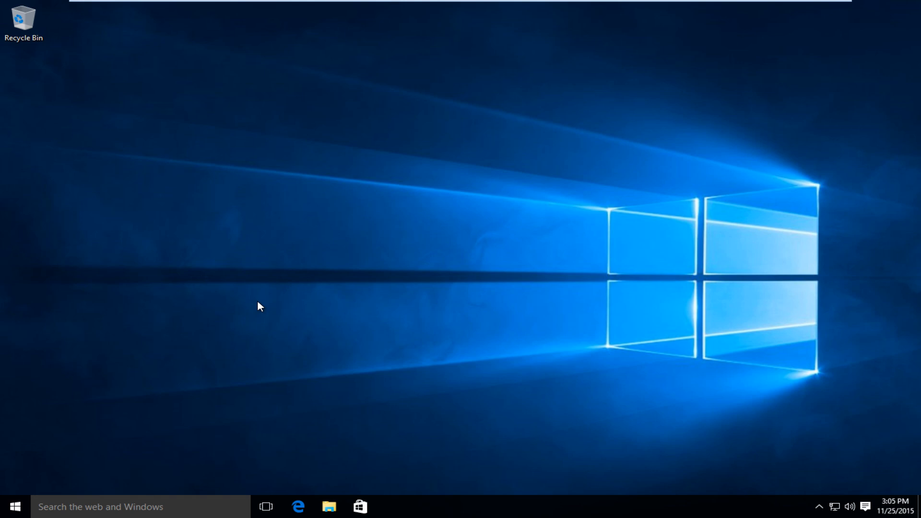
{"action": "mouse_move", "coordinate": [99, 507]}
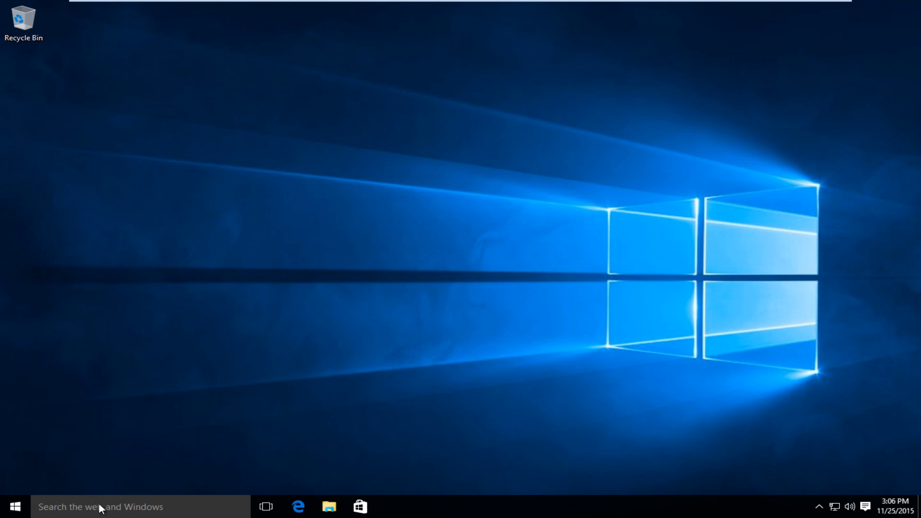
- Search 'defra' in Start to find Defragment and Optimize Drives
{"action": "type", "text": "d"}
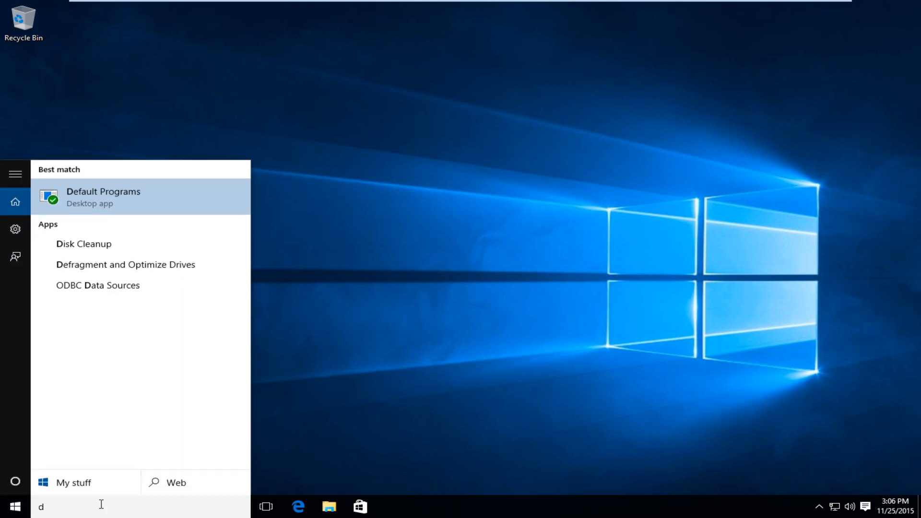
{"action": "type", "text": "efra"}
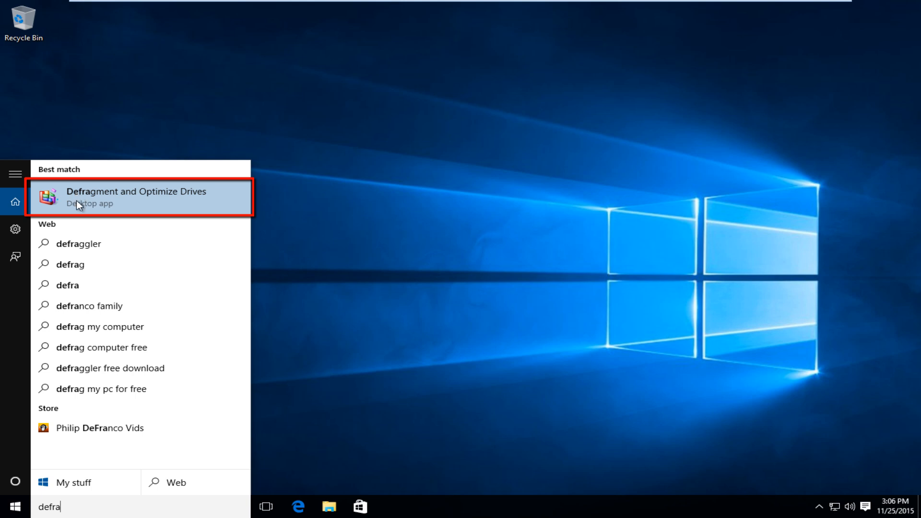
{"action": "mouse_move", "coordinate": [101, 199]}
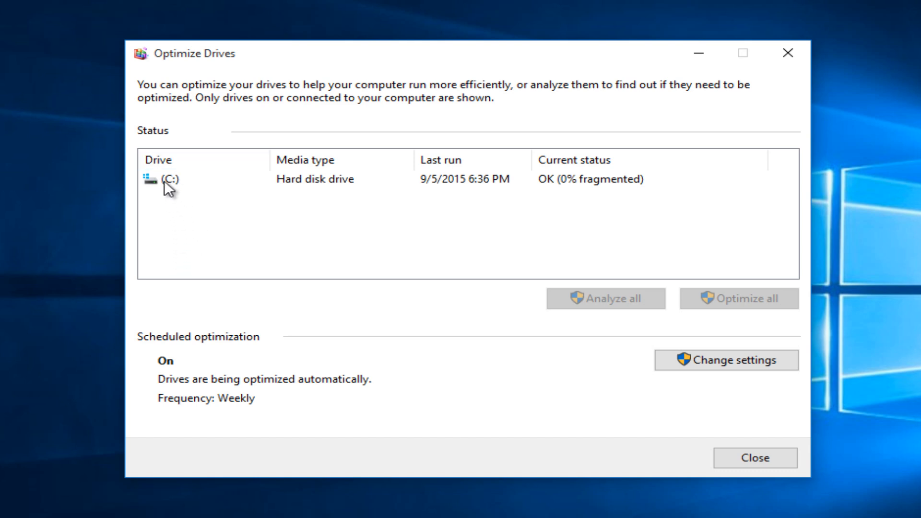
- Select the C: hard disk drive in the Optimize Drives list
{"action": "left_click", "coordinate": [176, 179]}
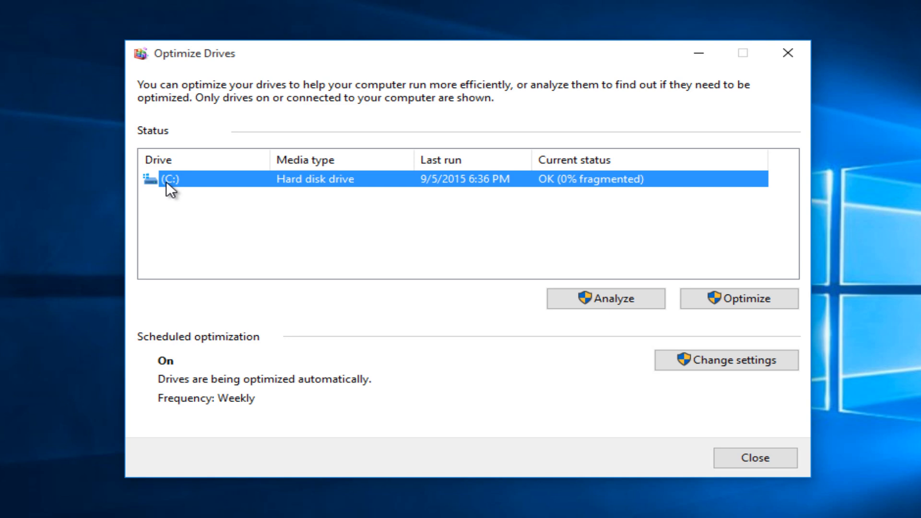
{"action": "mouse_move", "coordinate": [439, 201]}
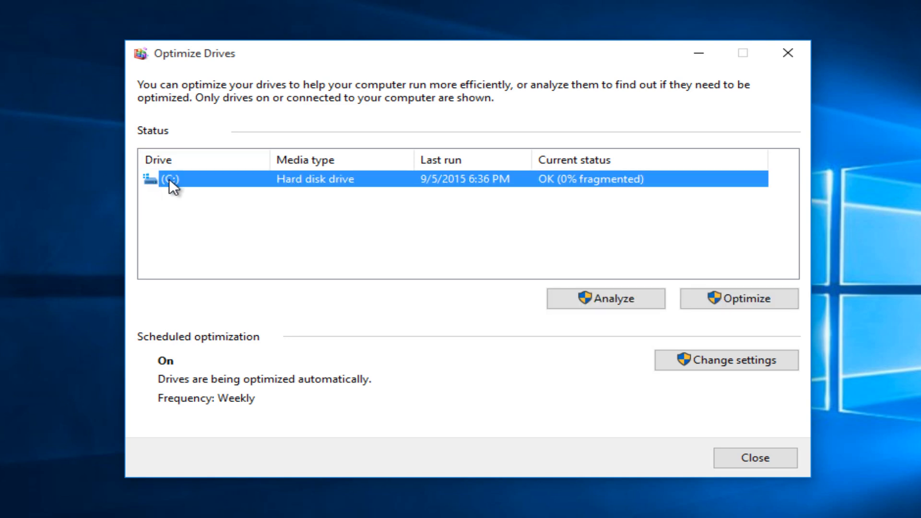
{"action": "mouse_move", "coordinate": [419, 201]}
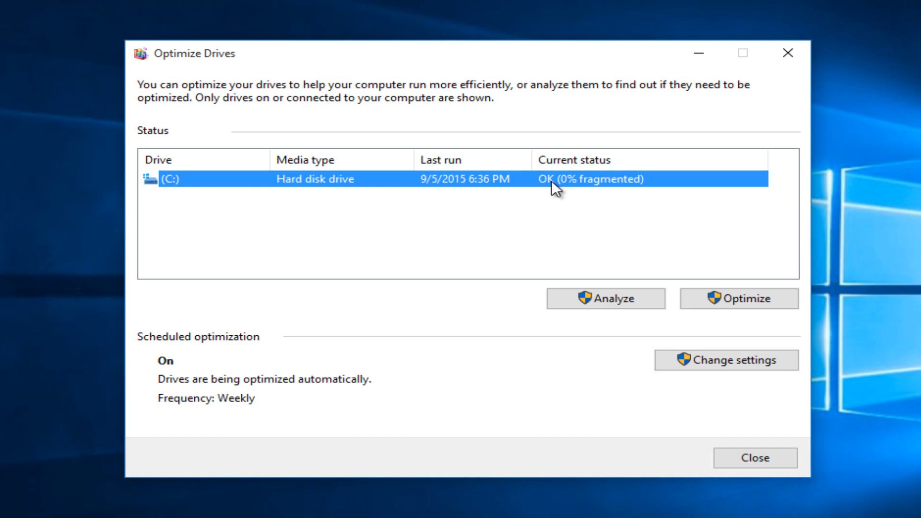
{"action": "mouse_move", "coordinate": [581, 191]}
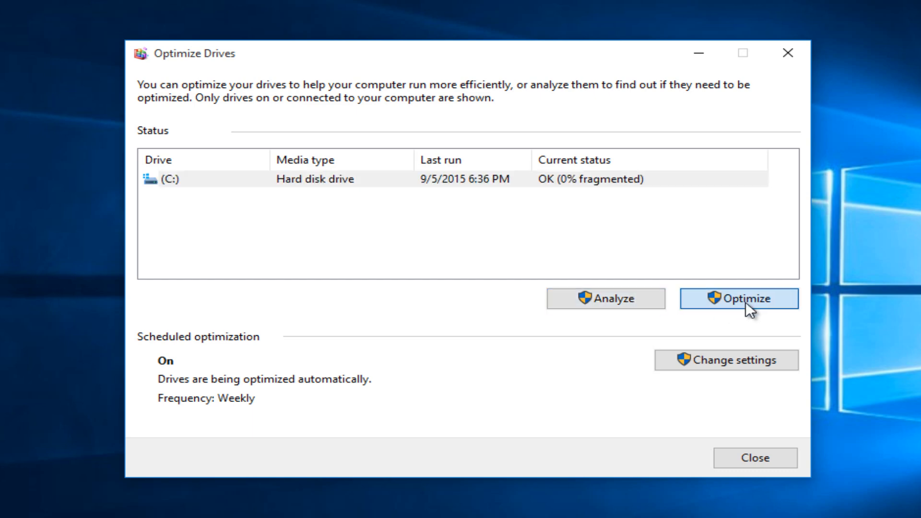
- Run optimization on drive C:
{"action": "left_click", "coordinate": [755, 457]}
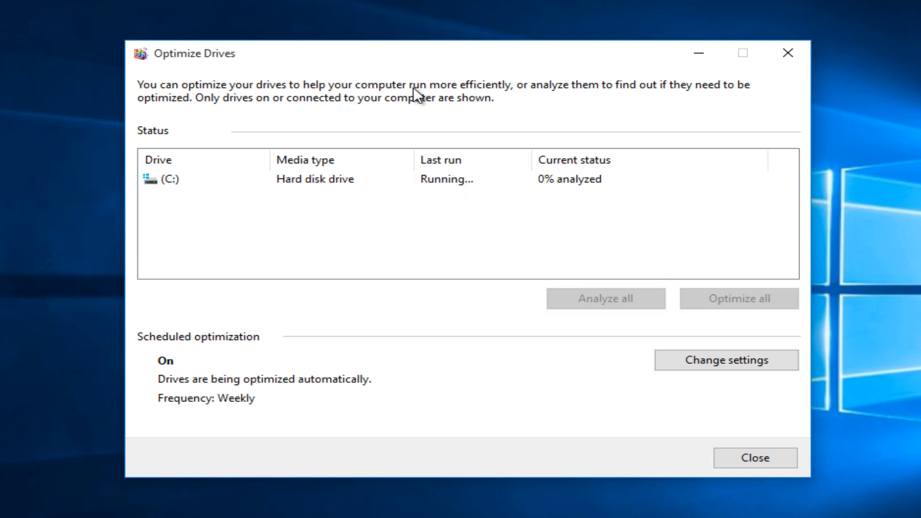
{"action": "mouse_move", "coordinate": [363, 225]}
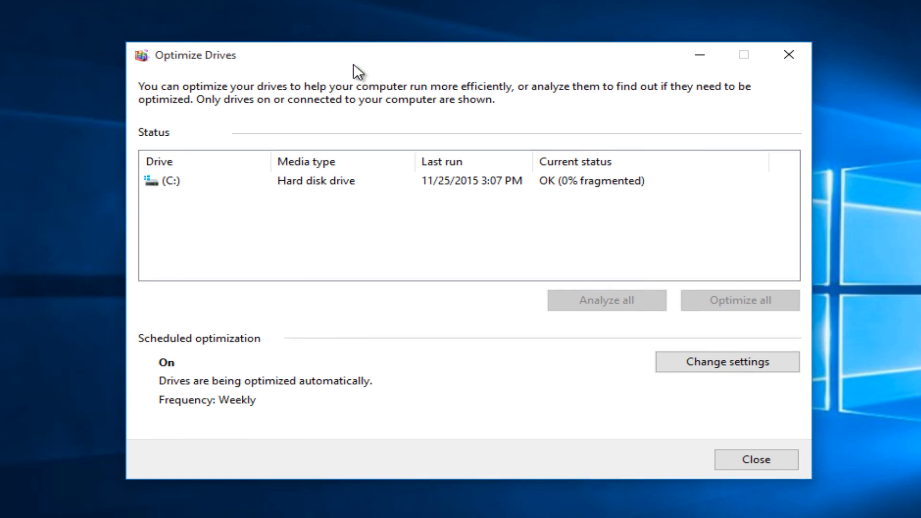
{"action": "mouse_move", "coordinate": [325, 192]}
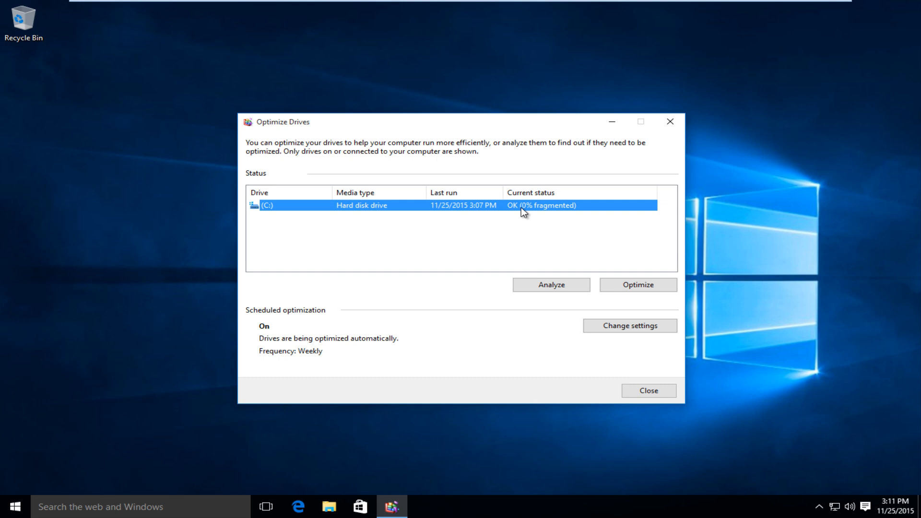
{"action": "mouse_move", "coordinate": [263, 315]}
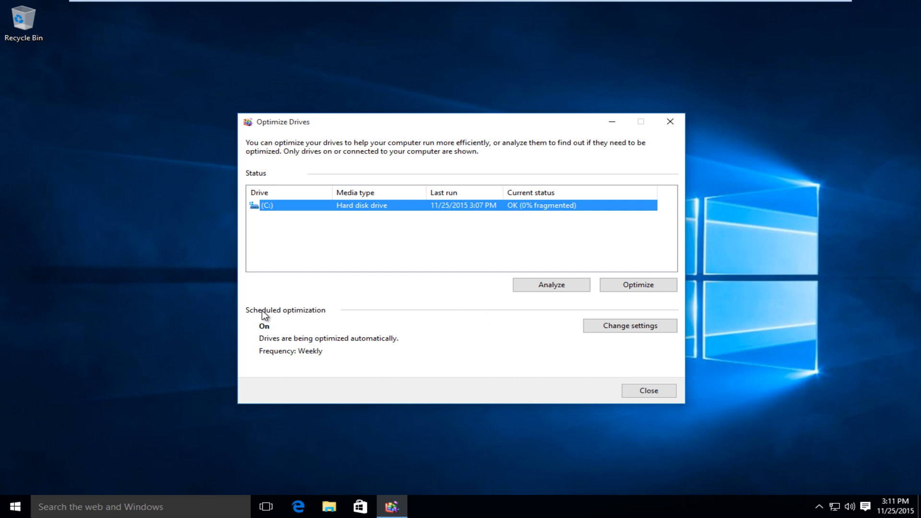
{"action": "mouse_move", "coordinate": [276, 349]}
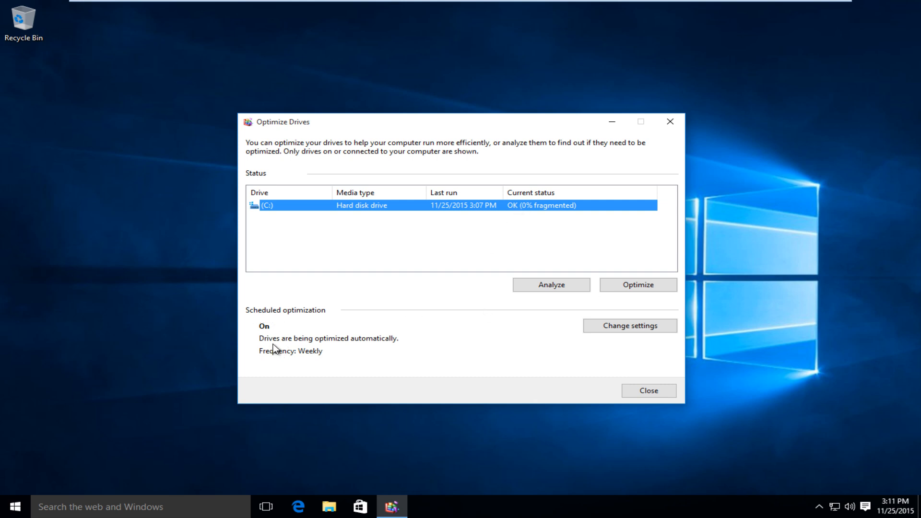
{"action": "left_click", "coordinate": [629, 325]}
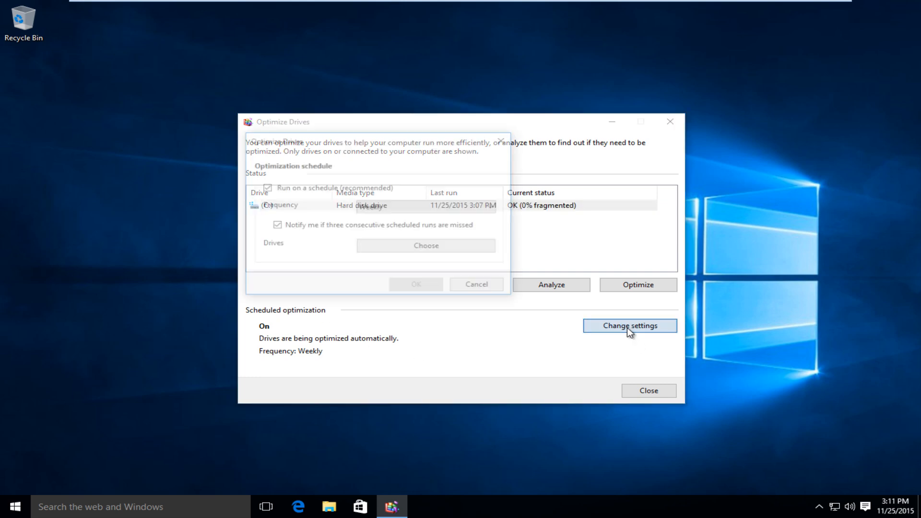
{"action": "left_click", "coordinate": [426, 206]}
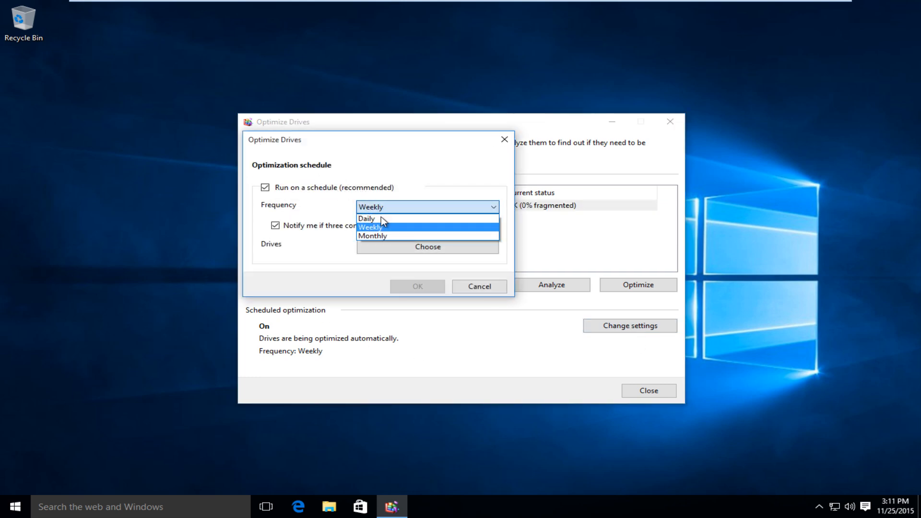
{"action": "left_click", "coordinate": [369, 226]}
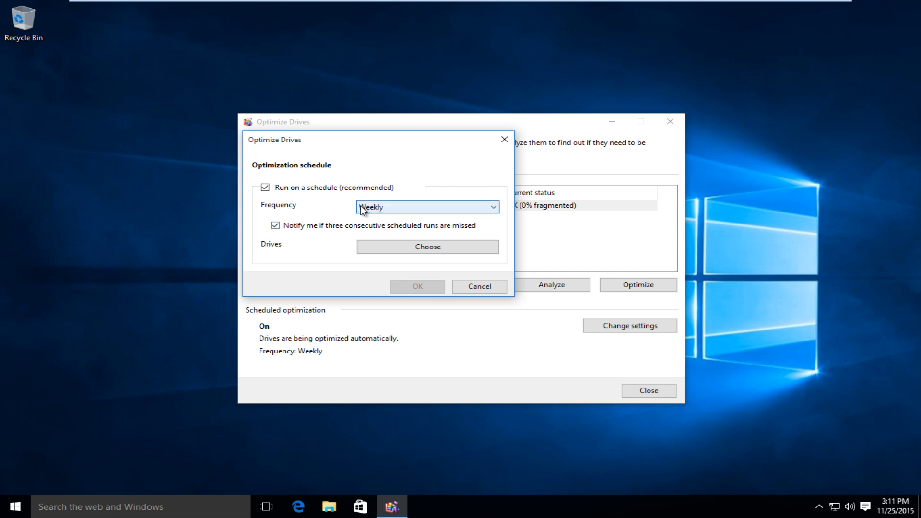
{"action": "left_click", "coordinate": [265, 186]}
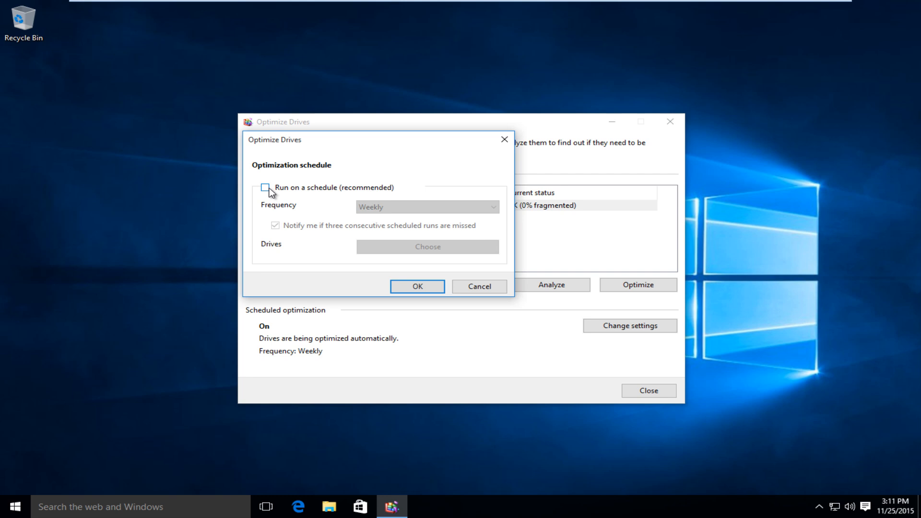
{"action": "mouse_move", "coordinate": [406, 259]}
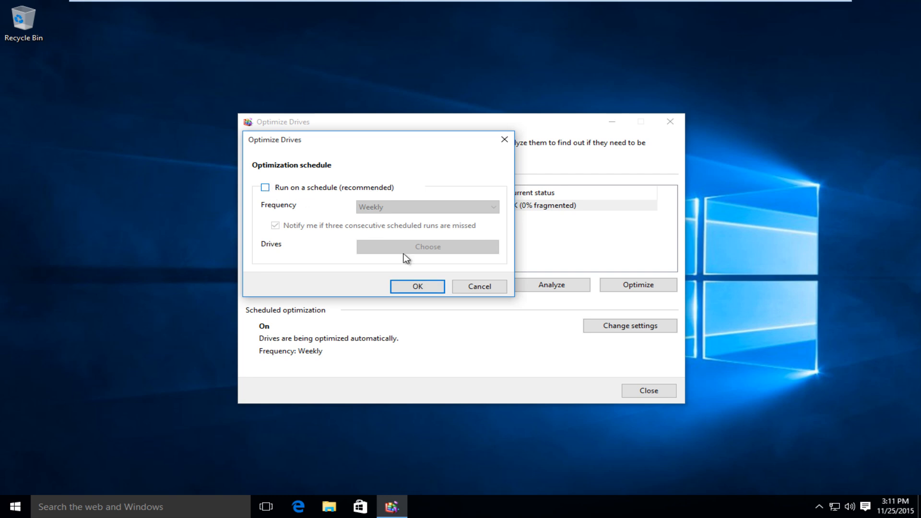
{"action": "left_click", "coordinate": [264, 187]}
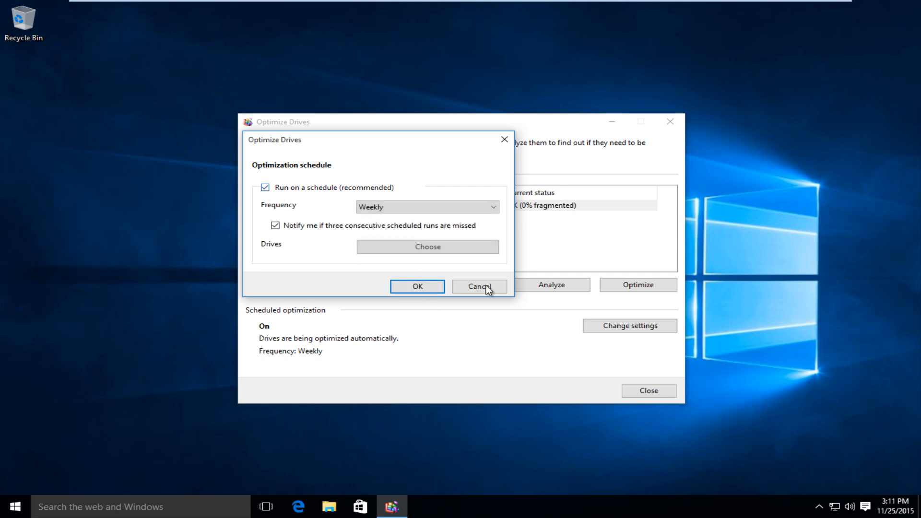
{"action": "left_click", "coordinate": [478, 286]}
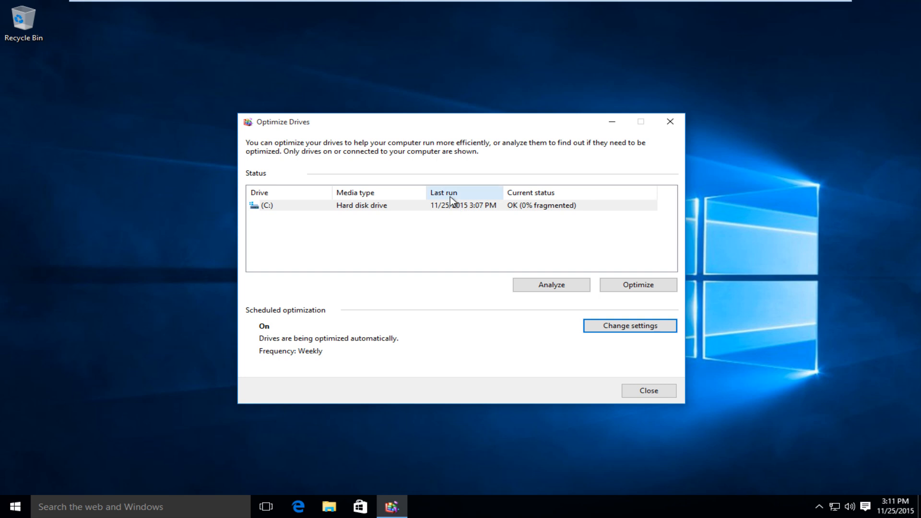